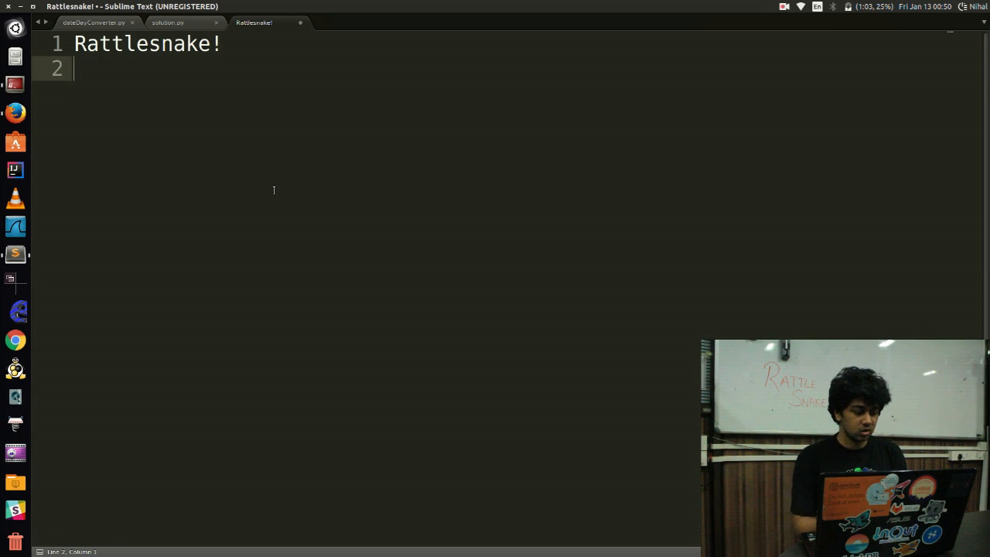
mouse_move(594, 118)
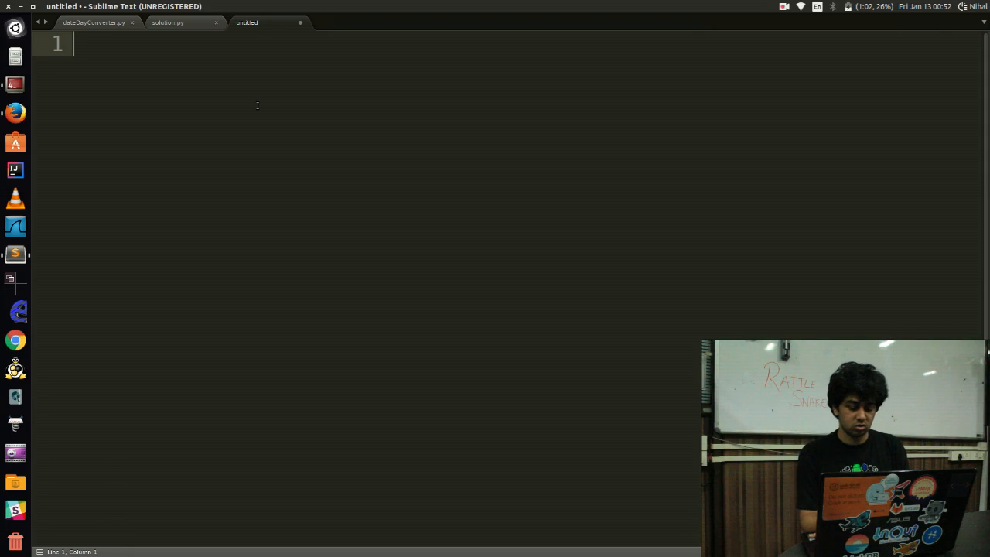
Write the example line '14/01/2017 --> Saturday', correcting the 'Saturdat' typo
text(l)
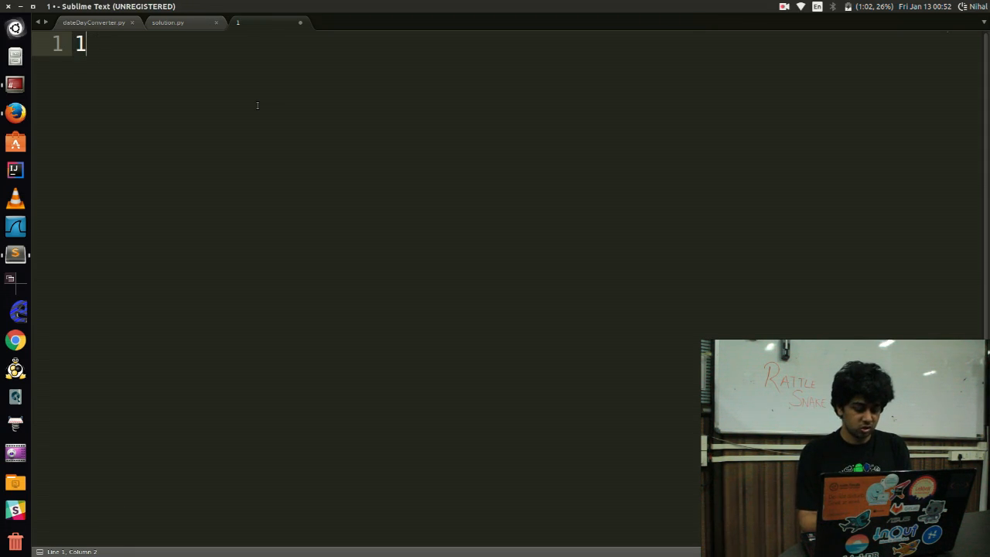
text(4/)
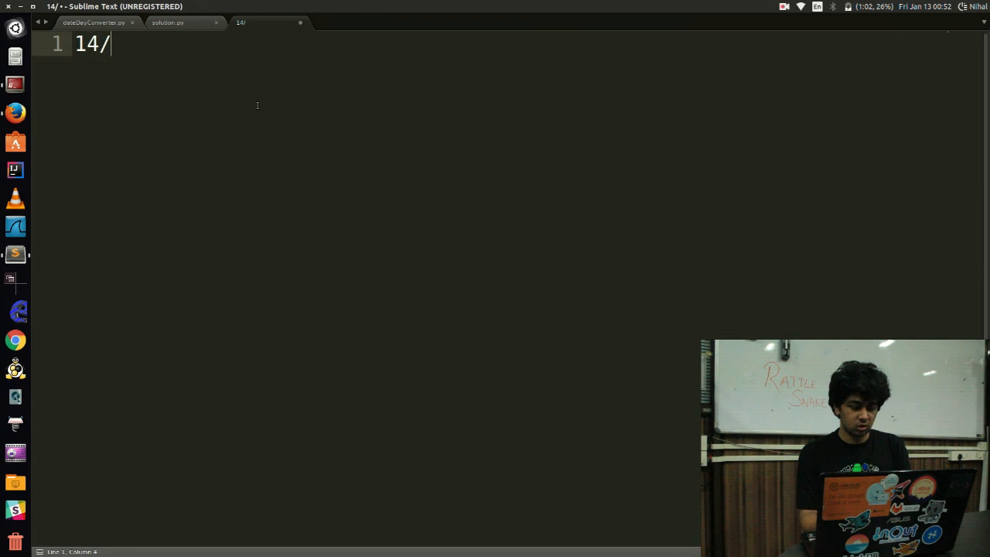
text(01/201)
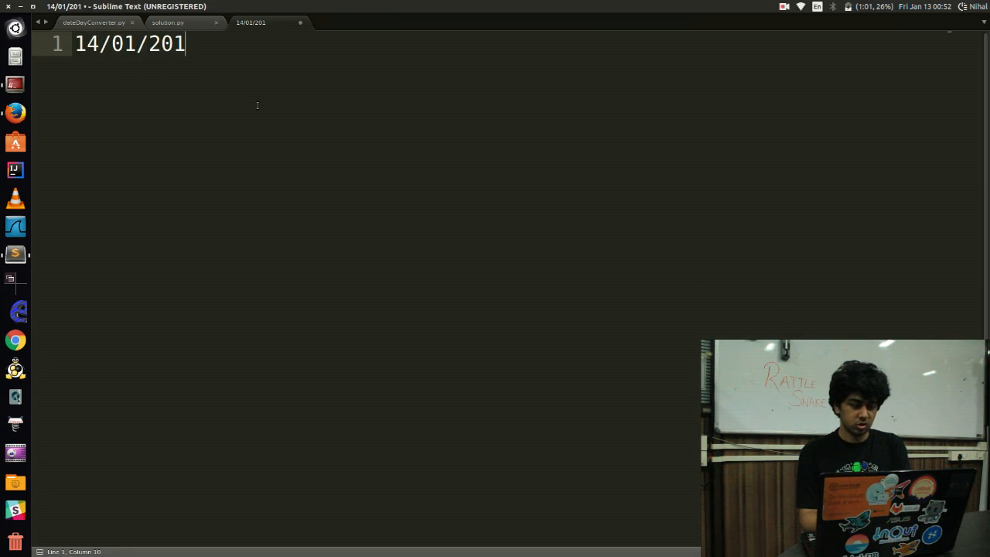
text(7 -->)
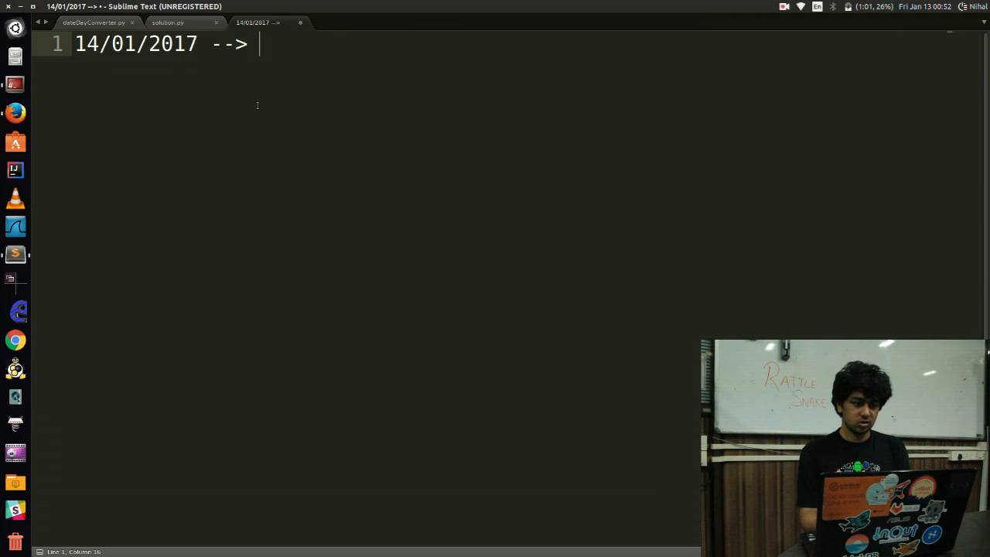
text(Saturdat)
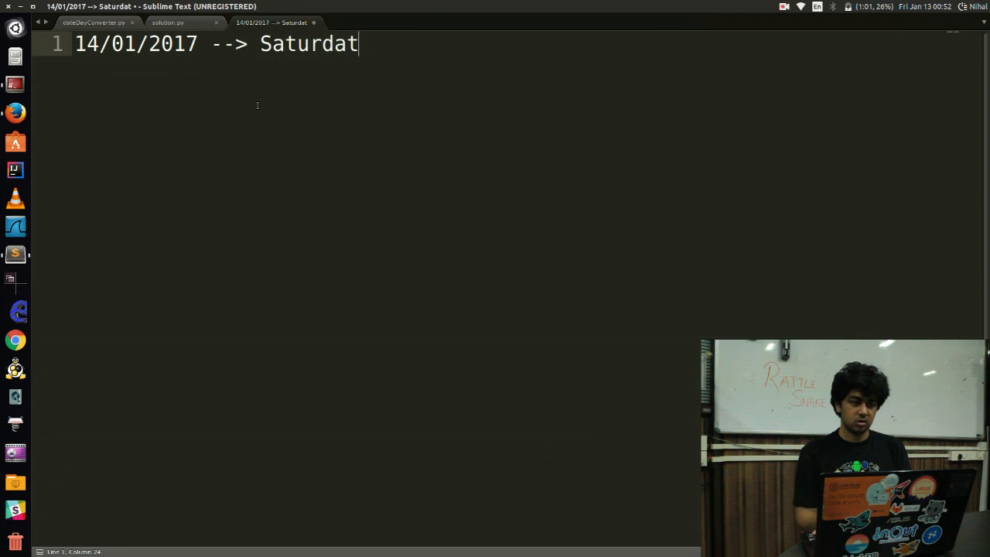
text(y)
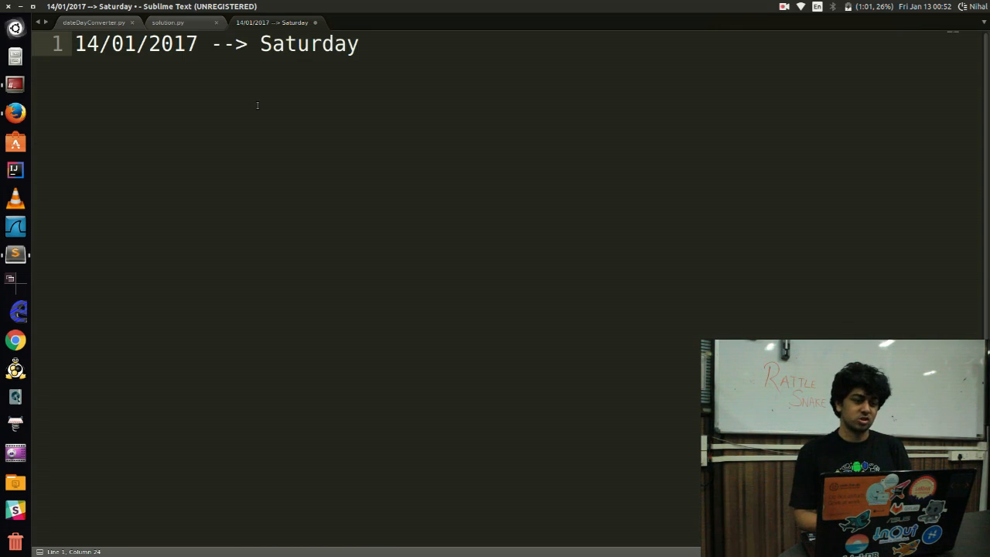
mouse_move(14, 84)
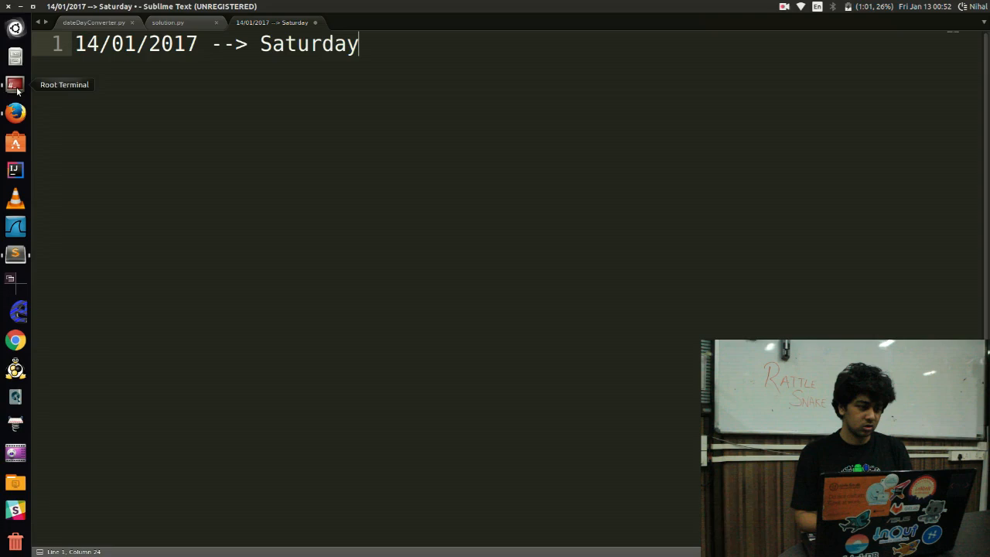
In Terminal, run solution.py on 14/01/2017 to get Saturday and answer N to continue
click(15, 81)
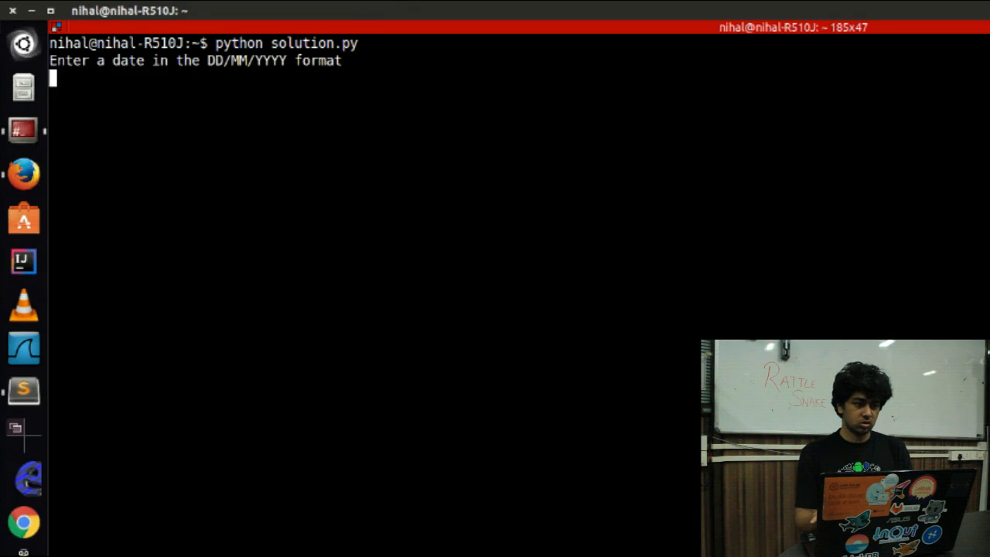
text(14/)
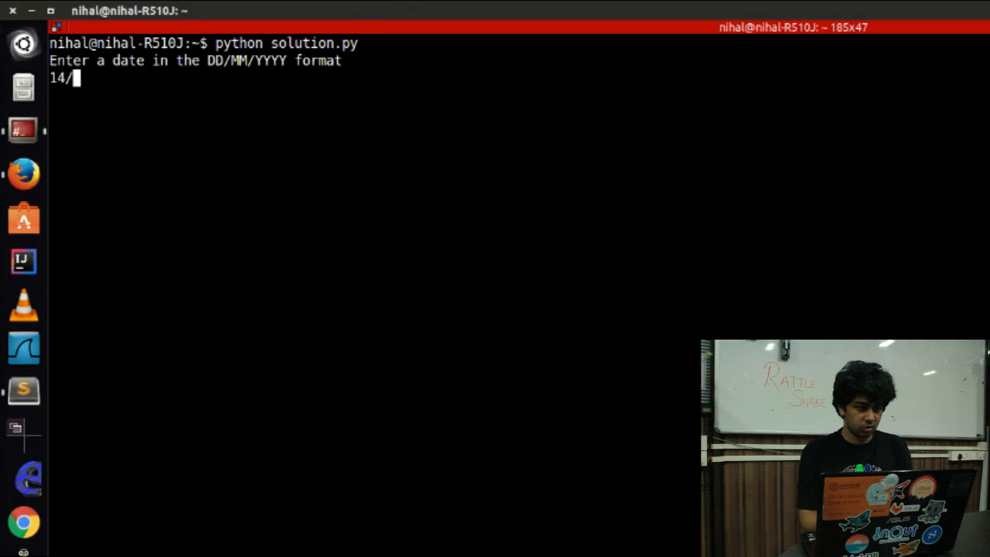
text(01/2017)
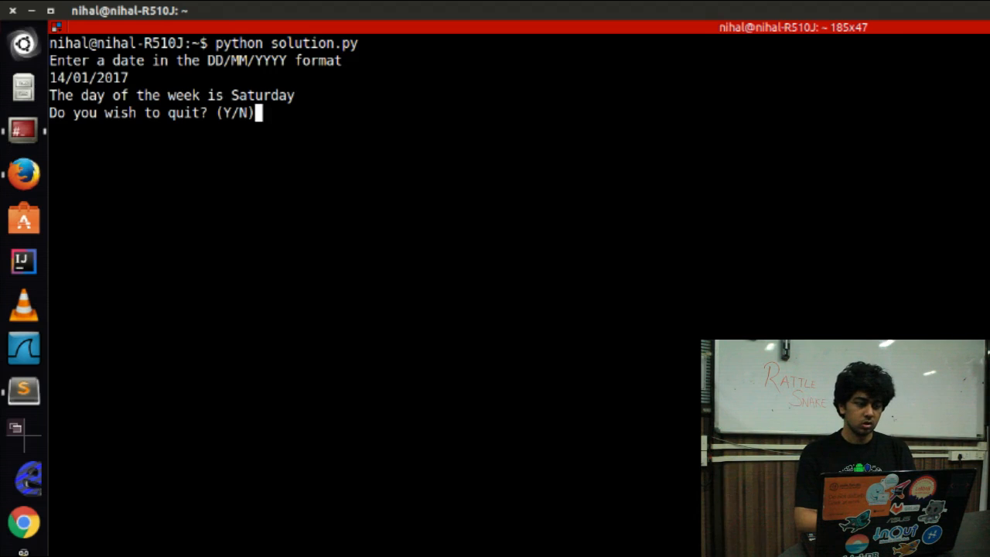
text(N)
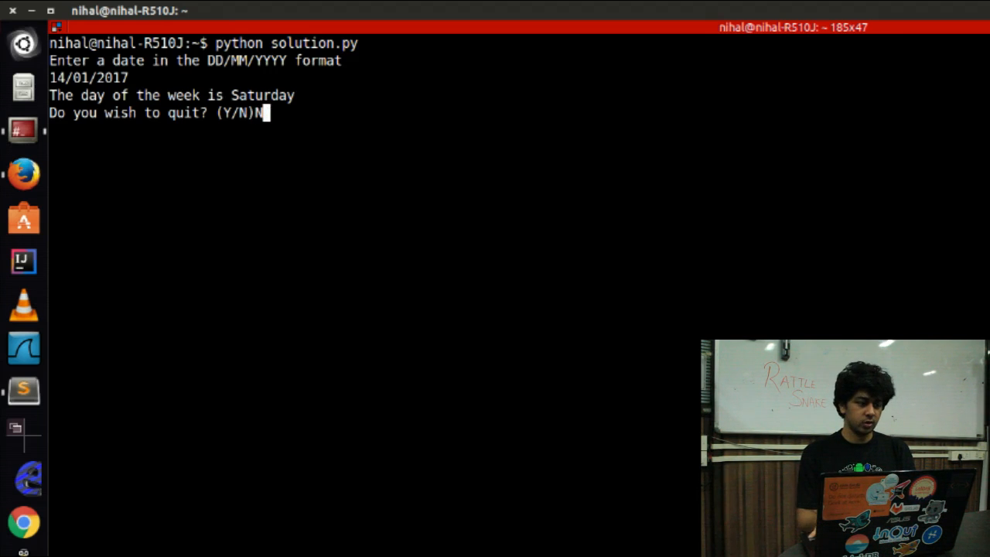
Convert 13/01/2017 to Friday, then answer Y to quit the program
text(13)
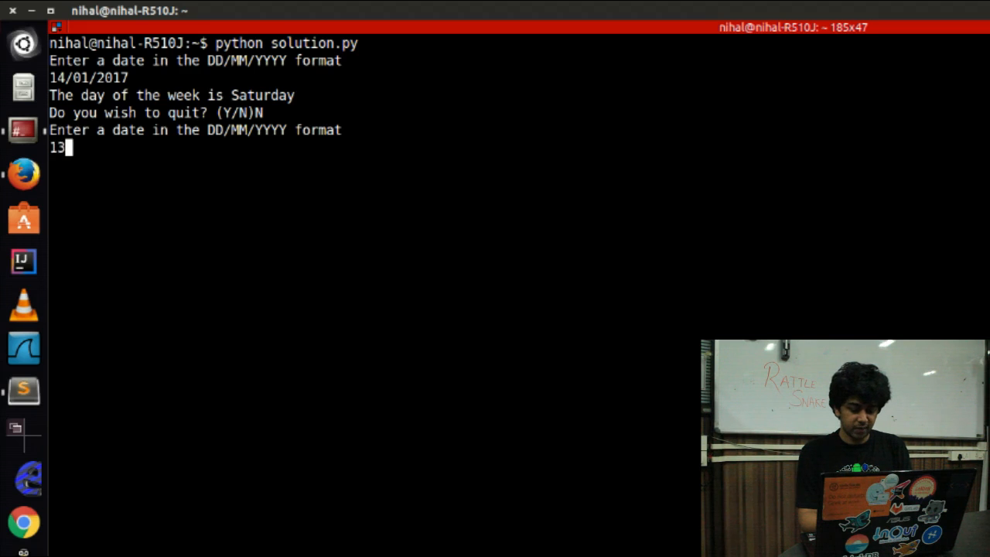
text(/01/2017)
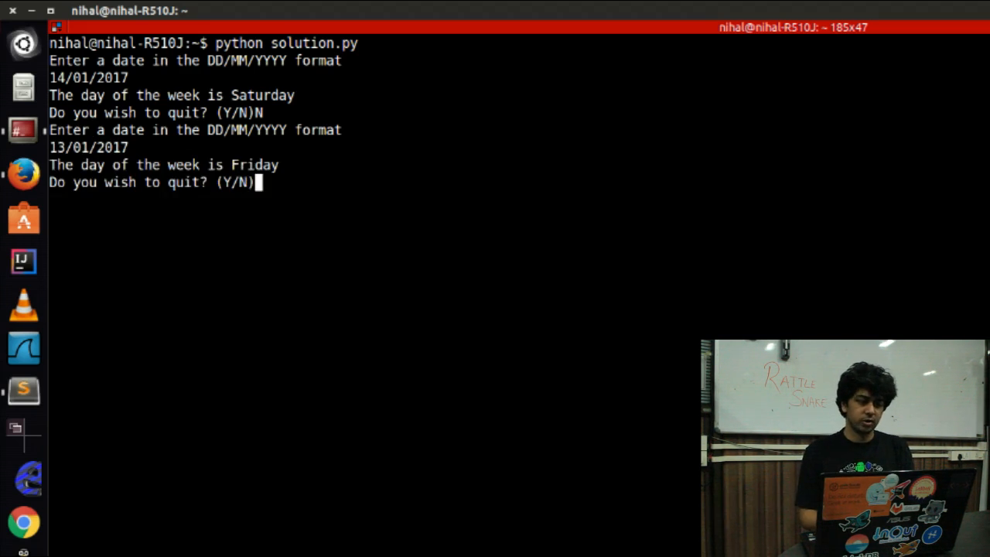
text(Y)
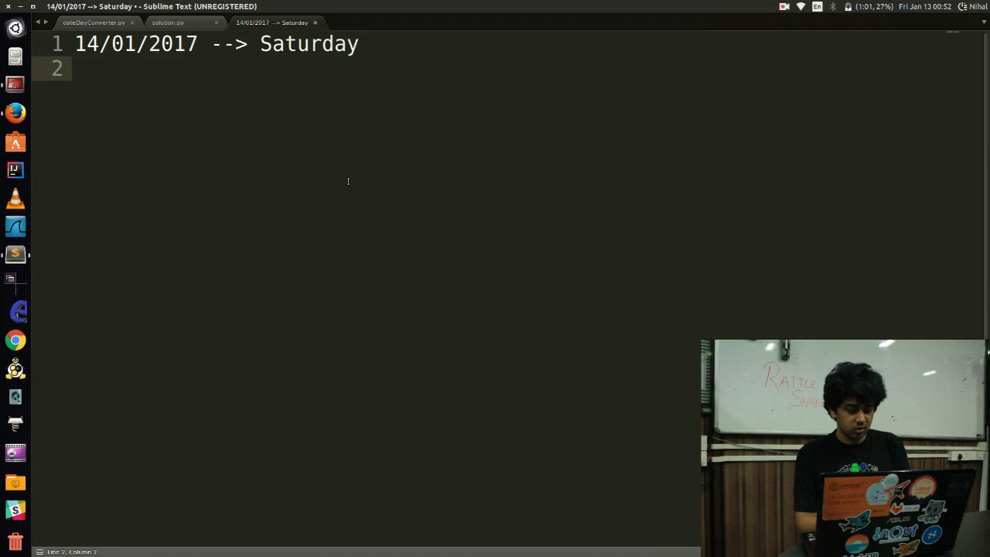
Add the spec lines: Date to Day converter, must be running in a loop, should have an option to quit
text(Day converter)
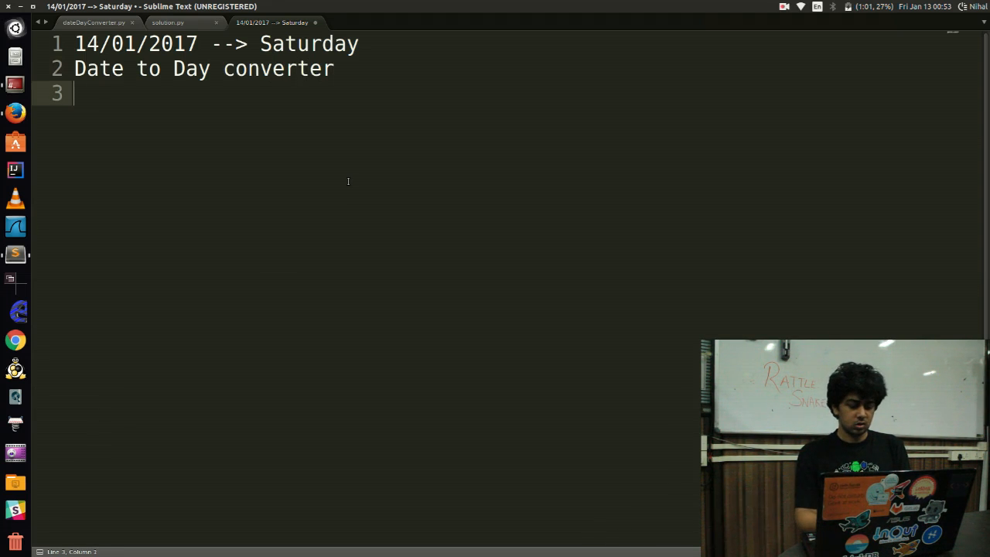
text(Must be running in a loop)
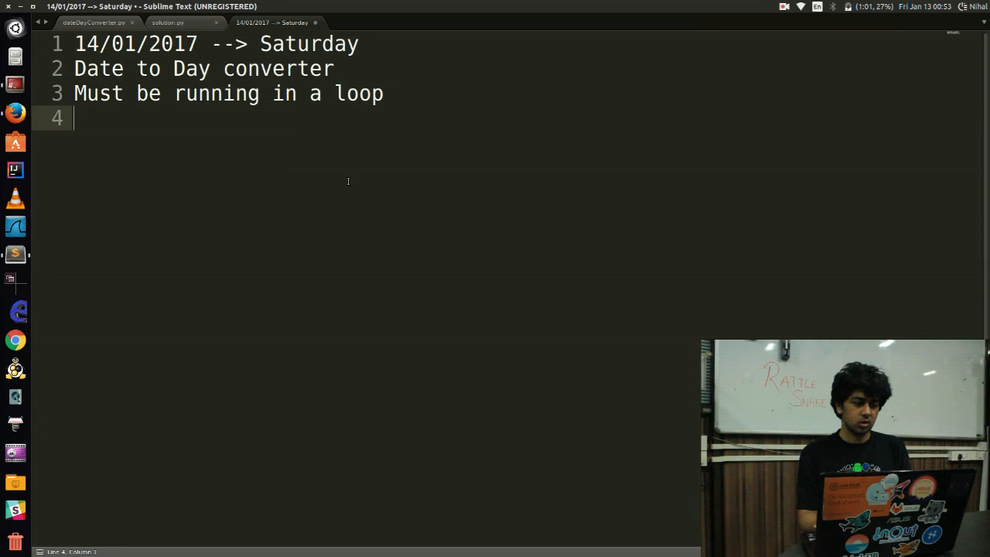
text(SHould have an)
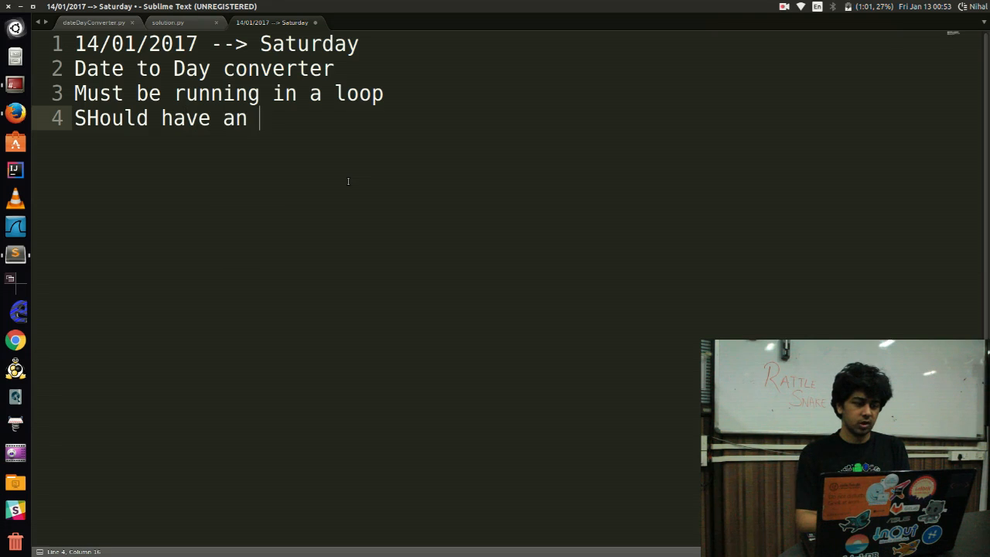
text(option to quit)
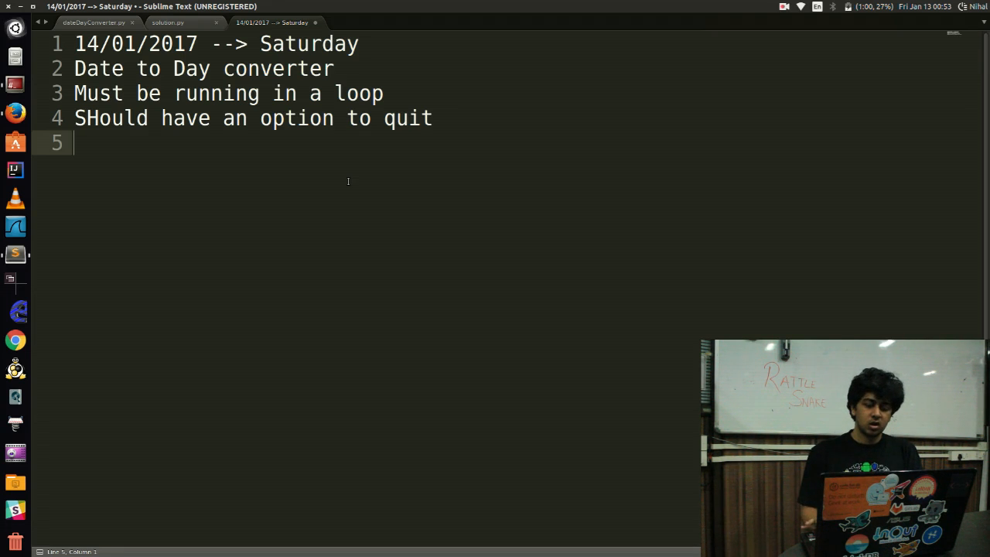
Bring up the Save File dialog for the note with Ctrl+S
key(ctrl+s)
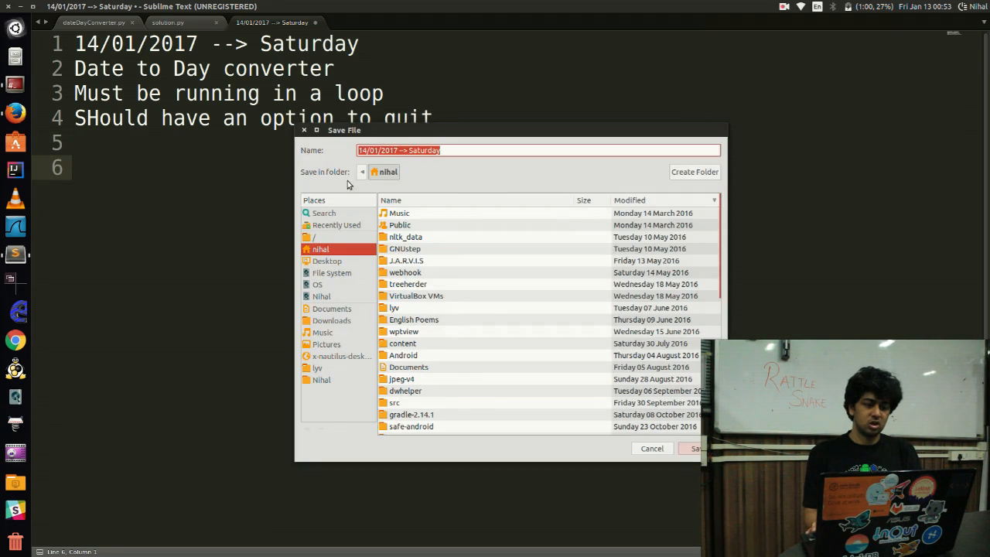